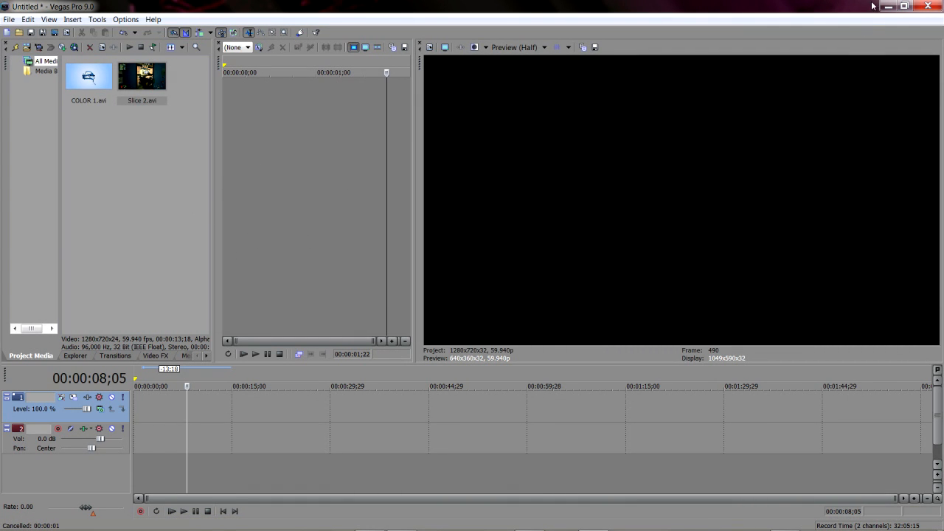
# Step: Minimize Vegas Pro to reveal the ArcSoft Capture Module window
pyautogui.click(908, 5)
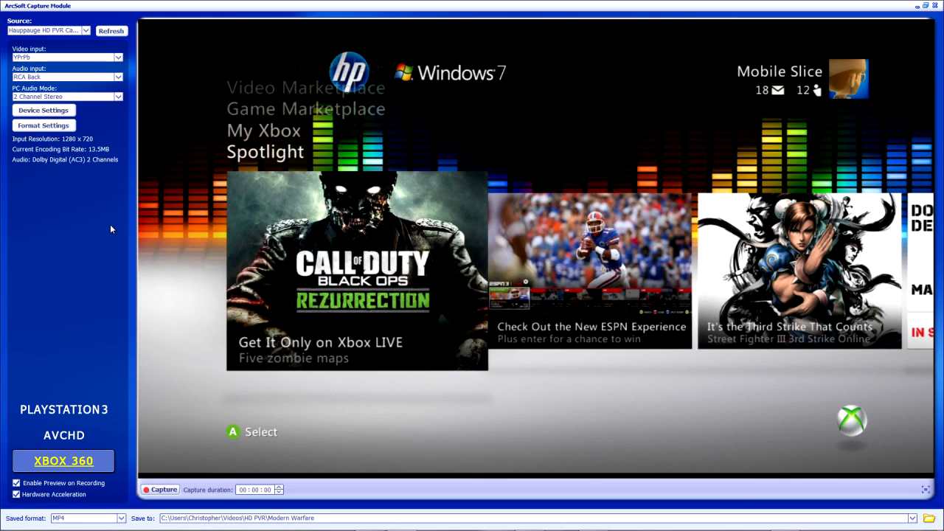
pyautogui.moveTo(325, 252)
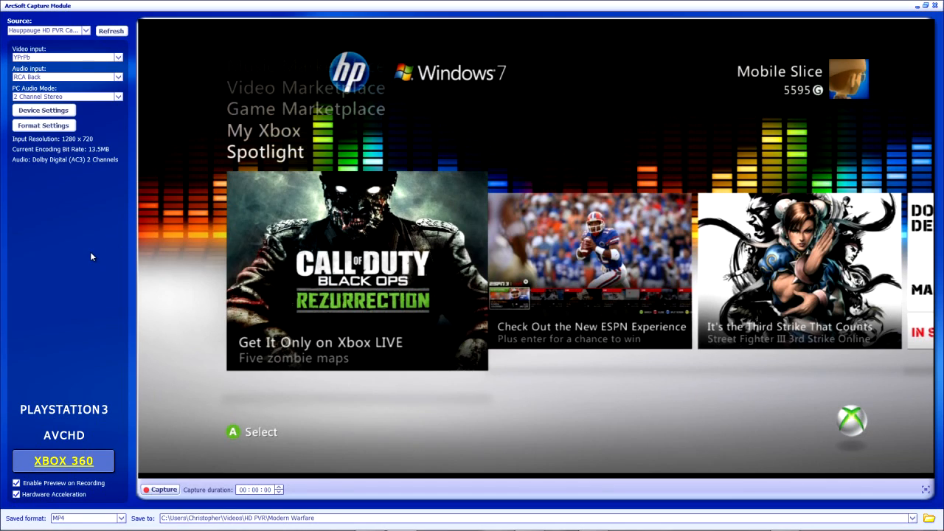
pyautogui.moveTo(63, 256)
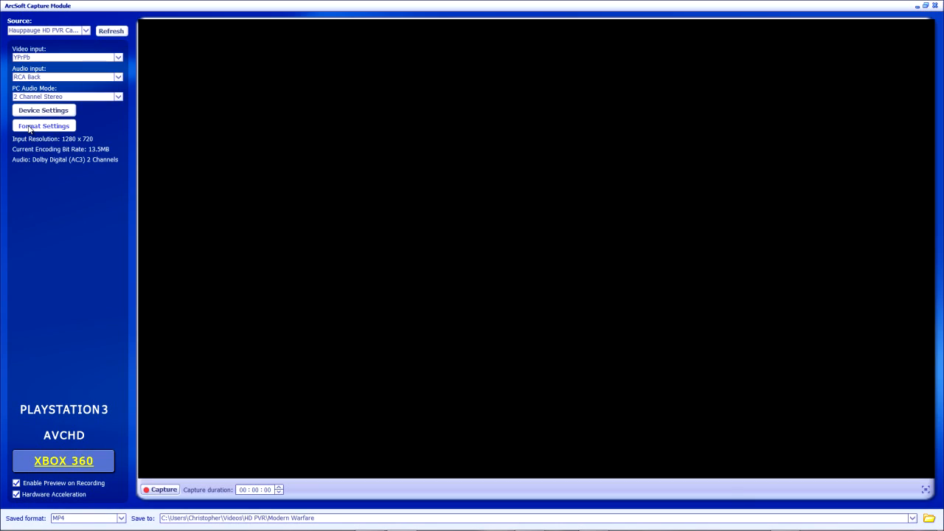
pyautogui.click(44, 125)
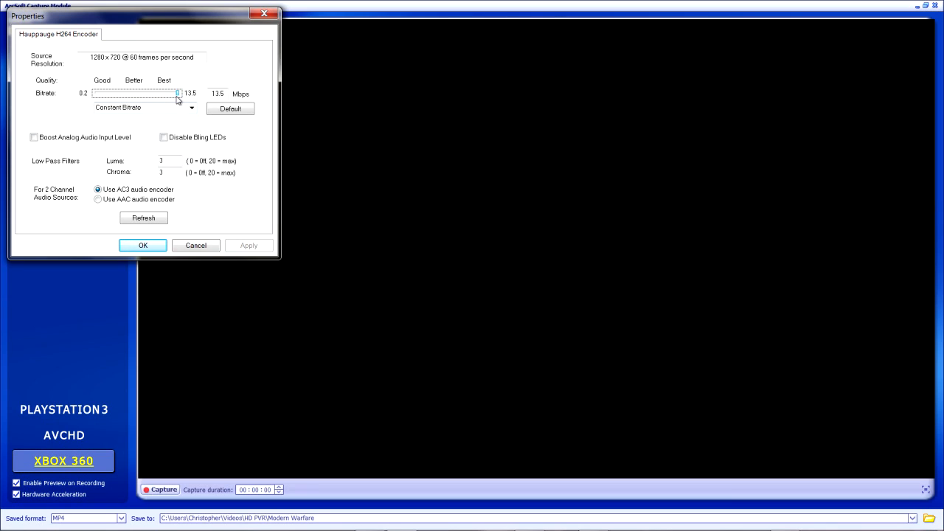
pyautogui.moveTo(151, 200)
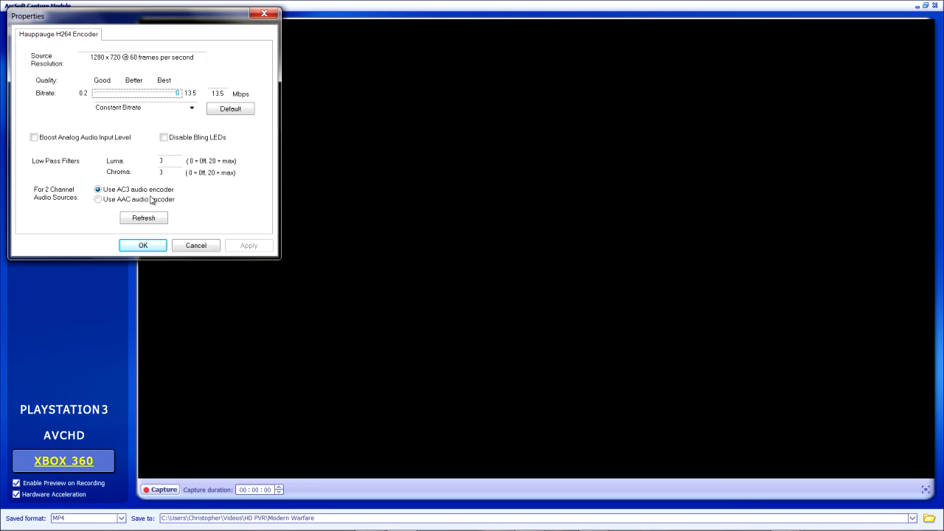
pyautogui.moveTo(149, 231)
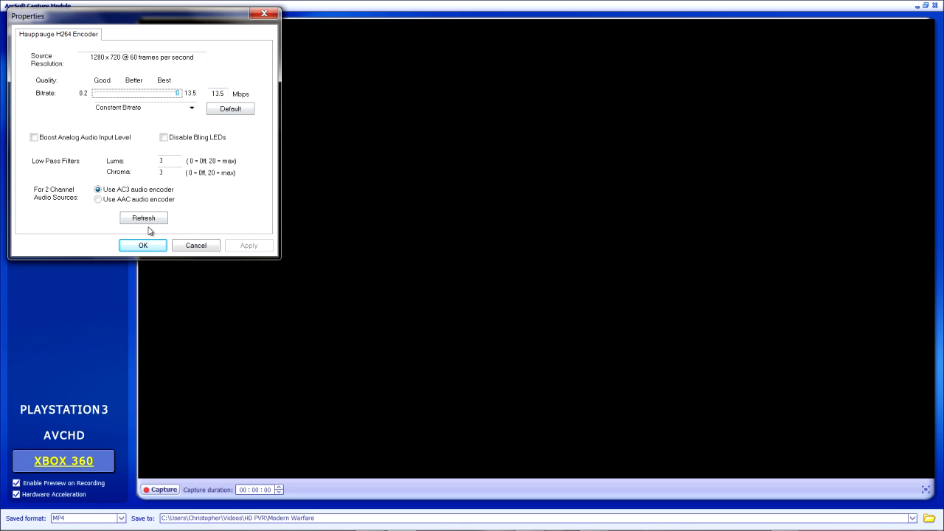
pyautogui.click(142, 245)
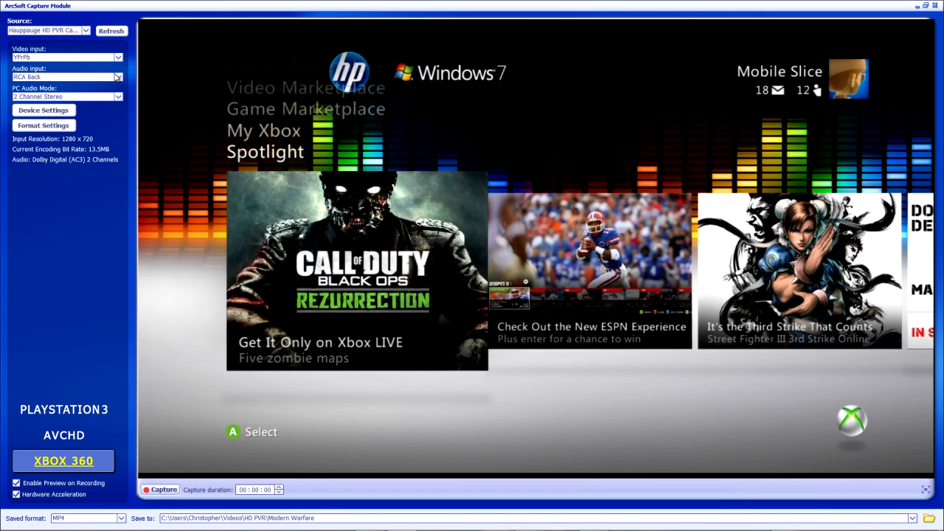
pyautogui.click(117, 77)
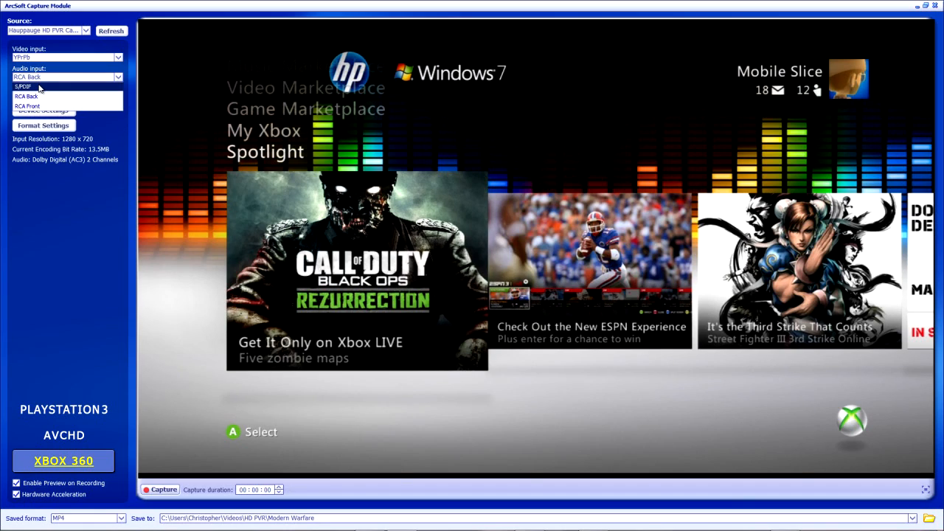
pyautogui.click(26, 96)
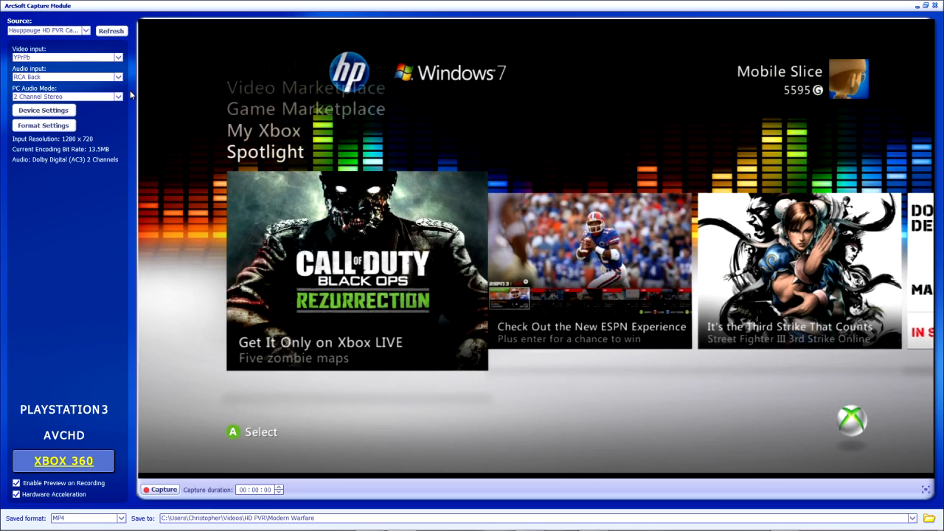
pyautogui.click(118, 97)
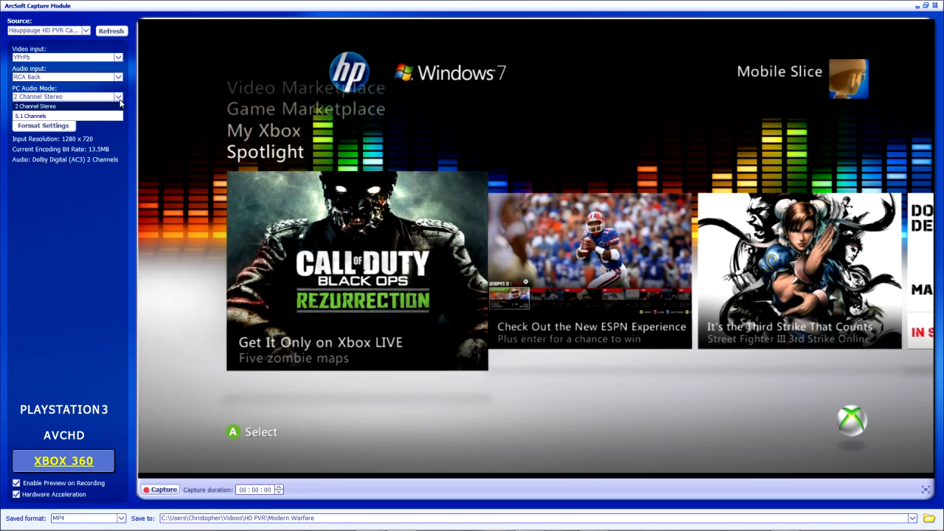
pyautogui.moveTo(31, 116)
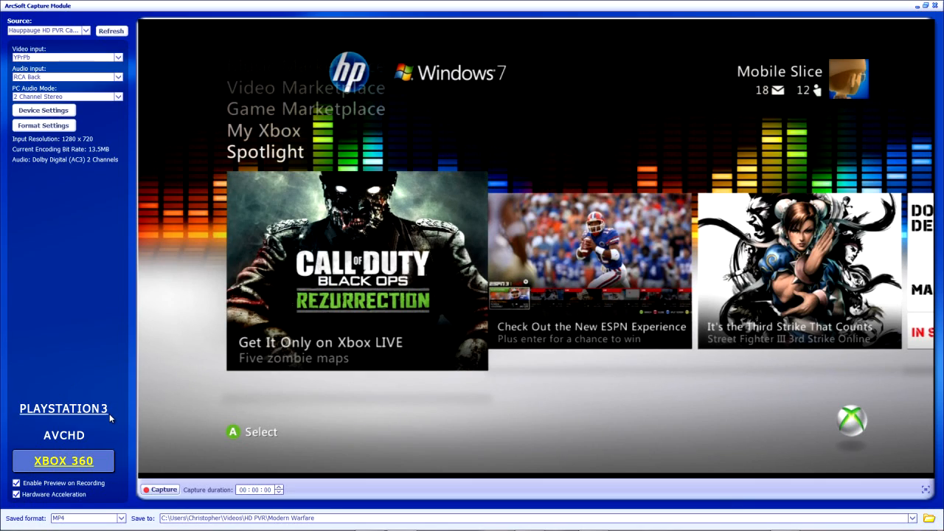
pyautogui.moveTo(114, 322)
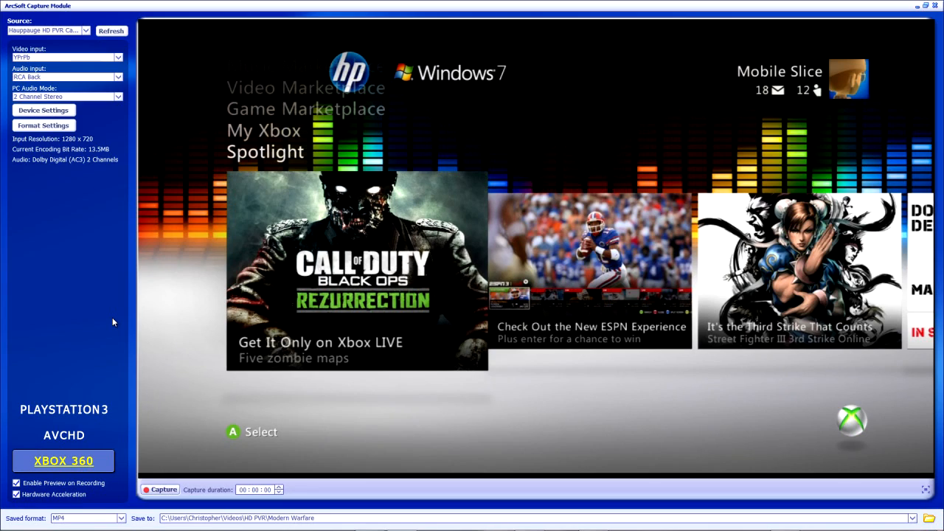
pyautogui.moveTo(124, 379)
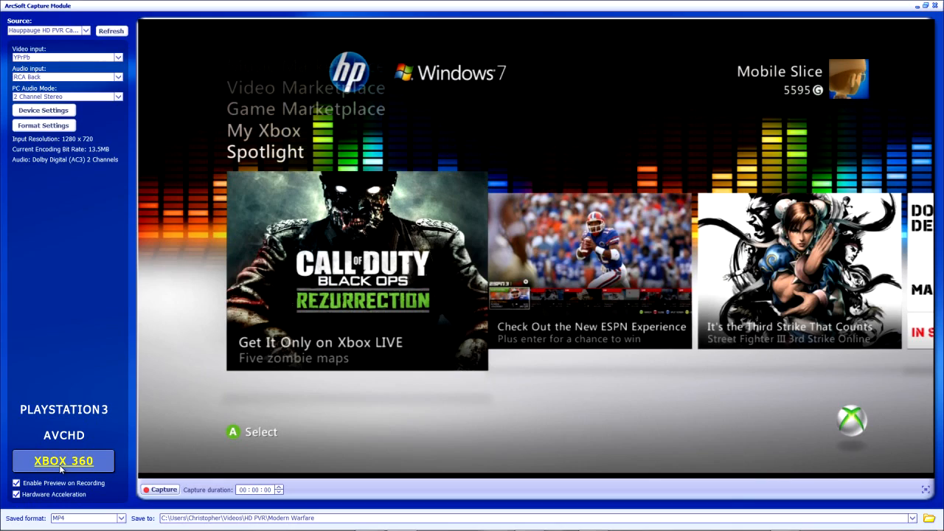
pyautogui.moveTo(111, 443)
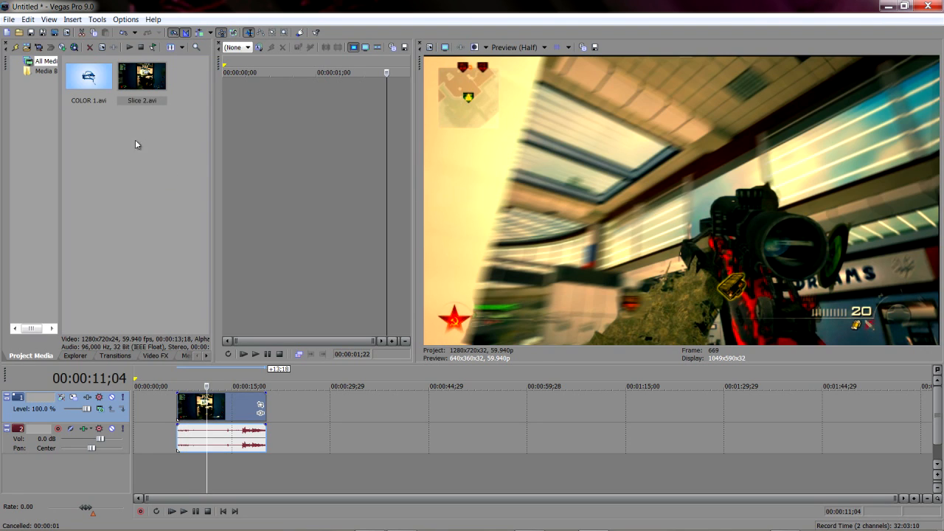
pyautogui.moveTo(148, 109)
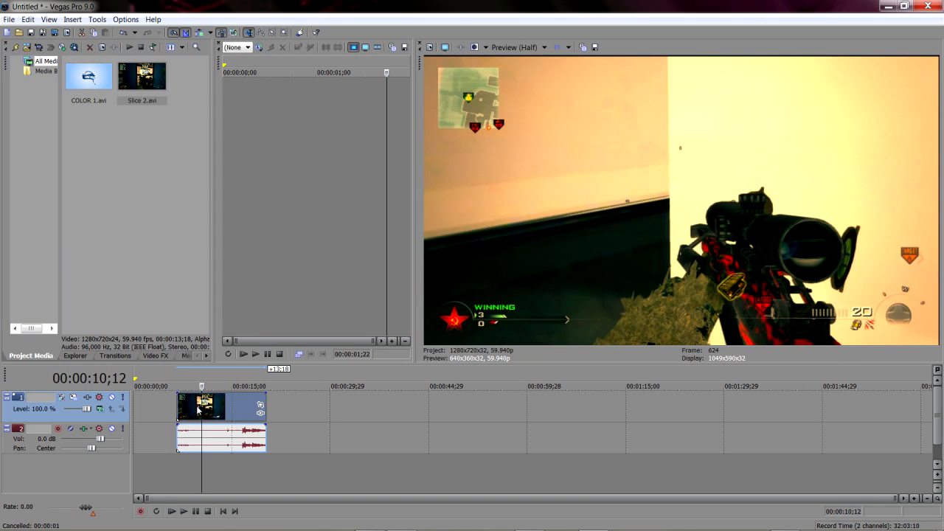
# Step: Jump to about eight seconds into the Slice 2.avi clip on the timeline
pyautogui.click(186, 404)
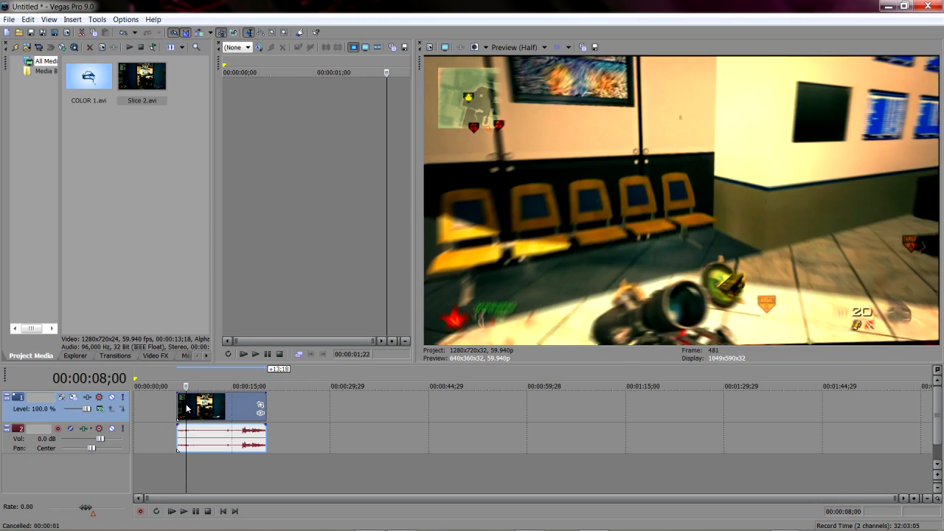
pyautogui.moveTo(146, 249)
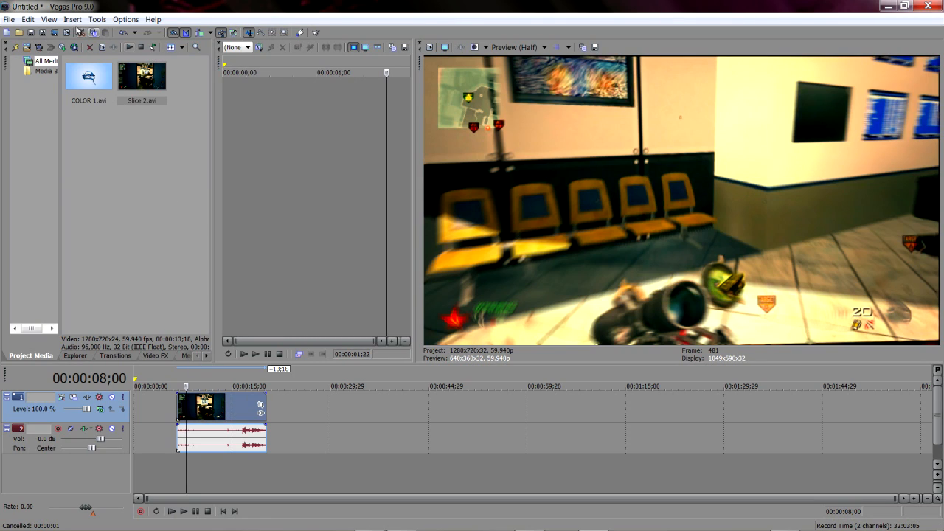
pyautogui.moveTo(67, 33)
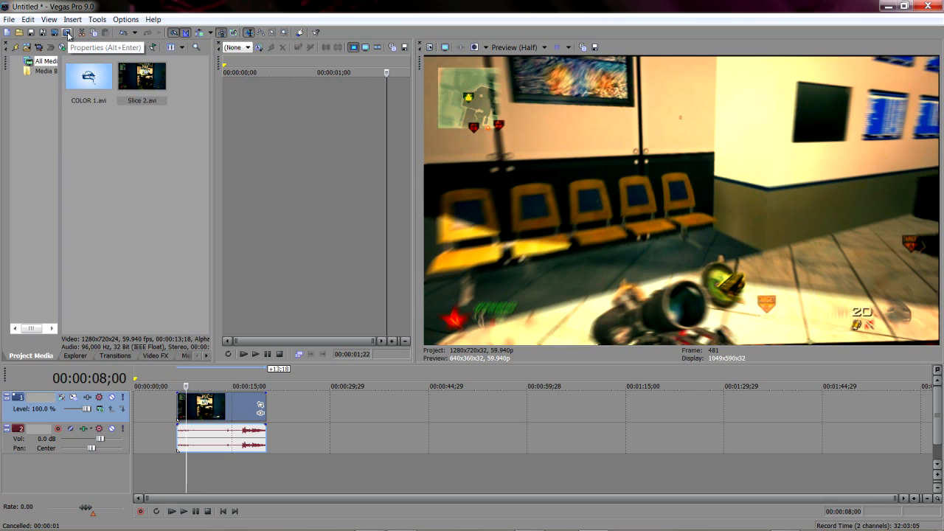
# Step: Keep the custom 1280x720 template and set the frame rate to 59.940 (Double NTSC)
pyautogui.click(66, 32)
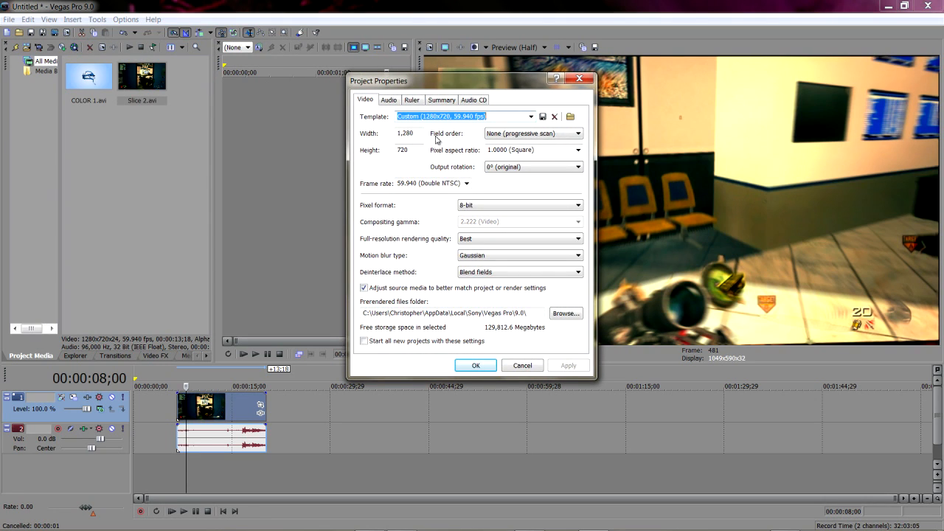
pyautogui.moveTo(480, 134)
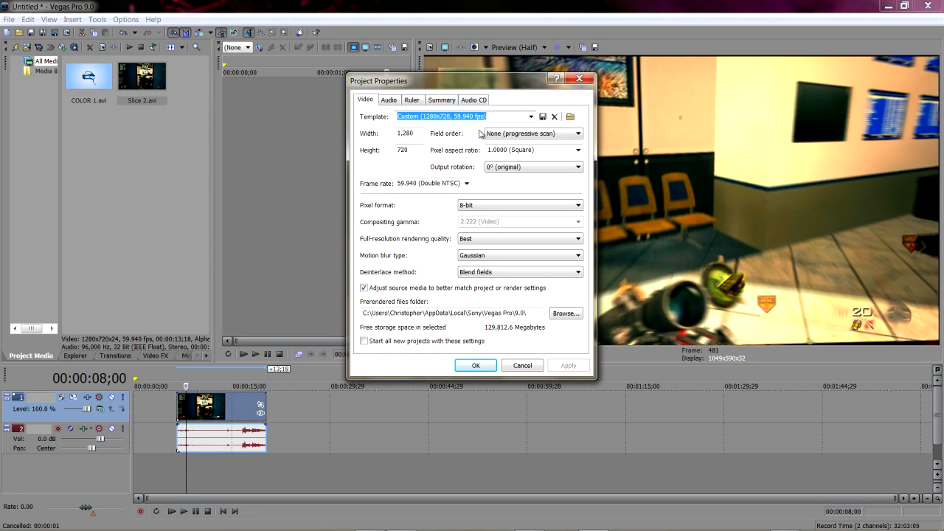
pyautogui.click(530, 116)
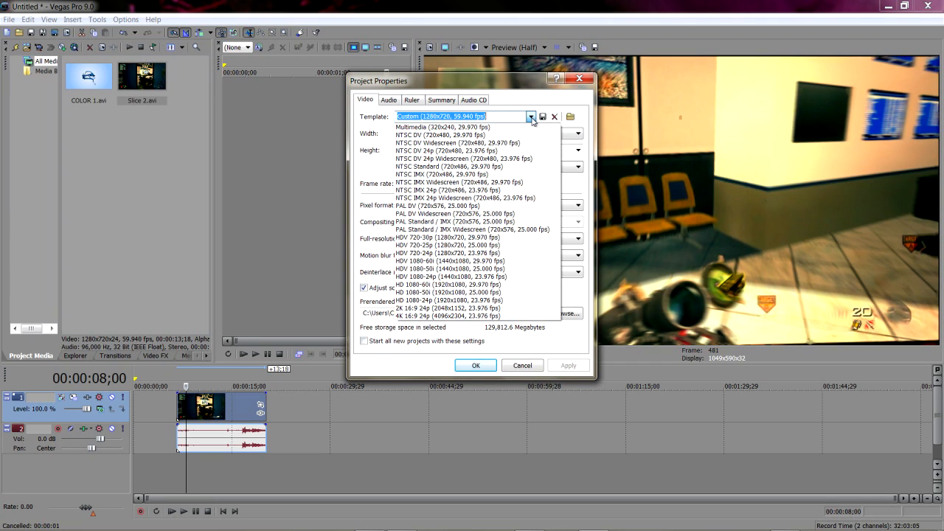
pyautogui.click(530, 116)
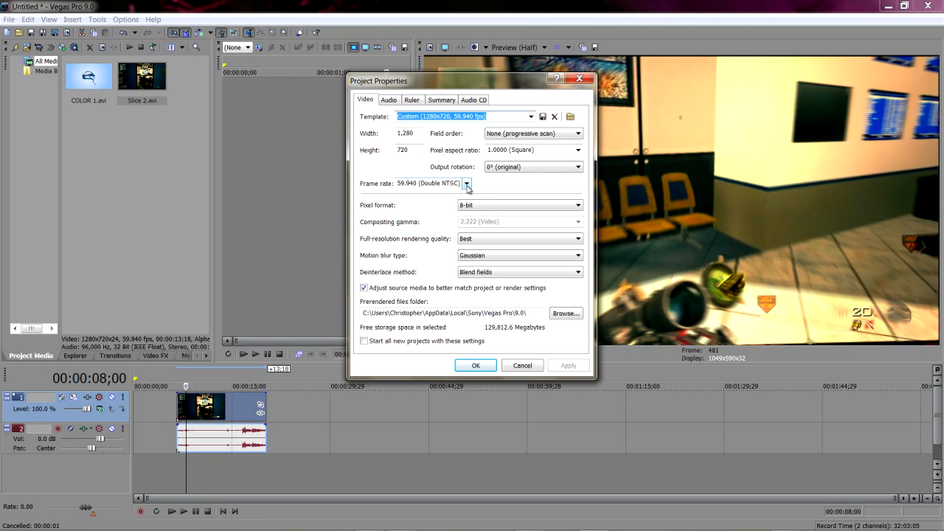
pyautogui.click(466, 183)
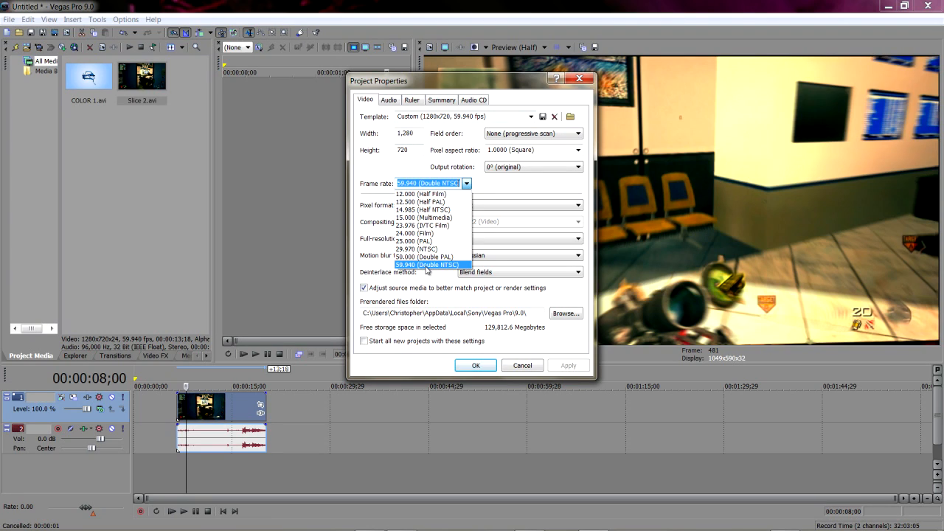
pyautogui.click(427, 264)
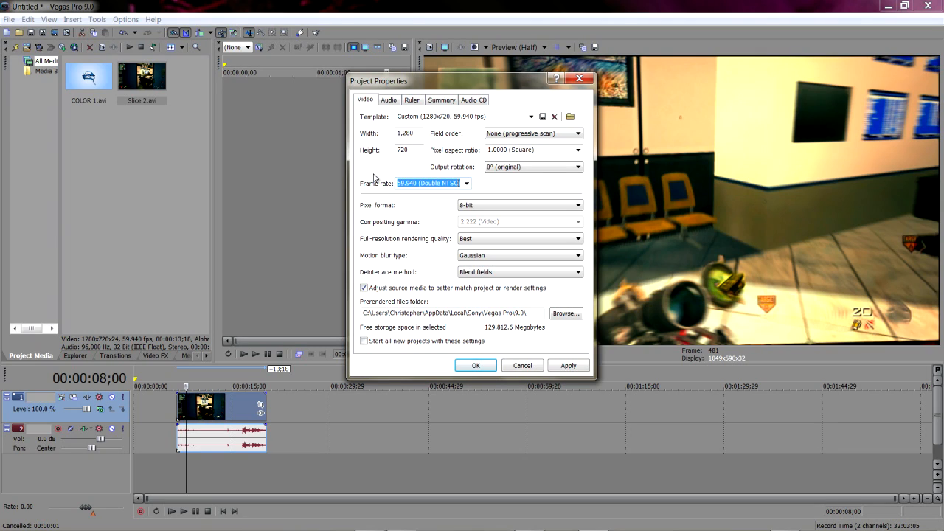
pyautogui.moveTo(382, 245)
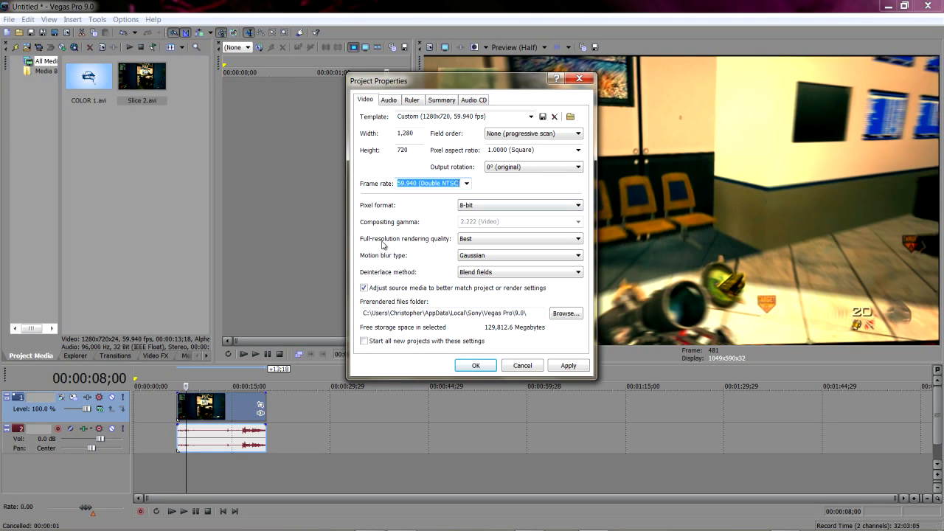
pyautogui.click(577, 238)
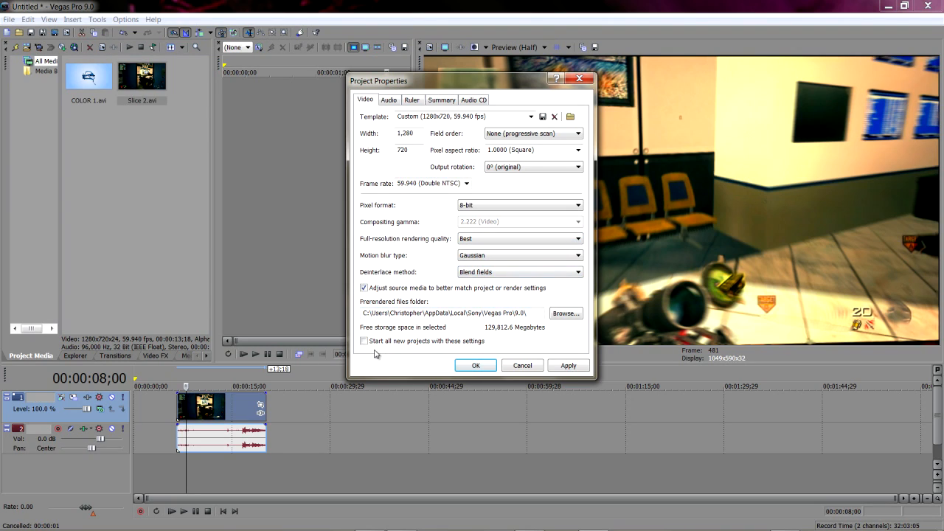
pyautogui.moveTo(434, 346)
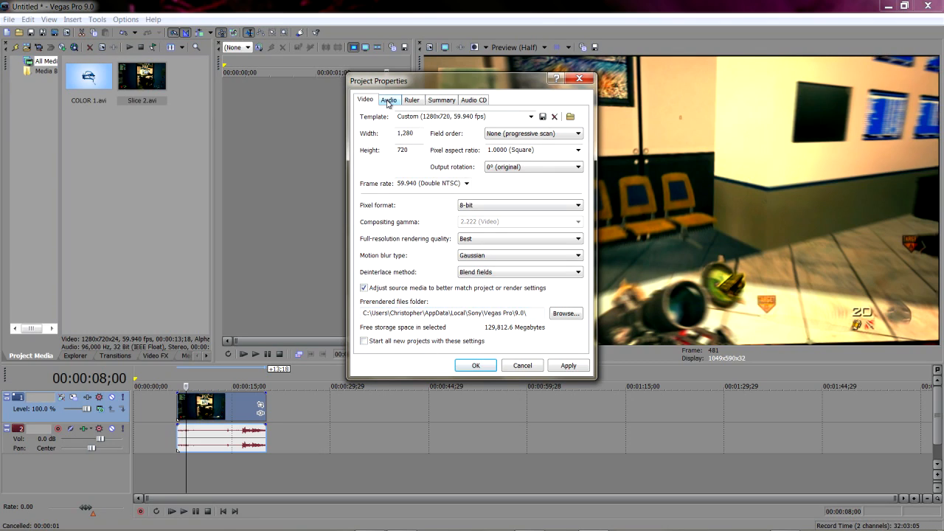
# Step: Keep audio at Stereo master bus and 24-bit depth, then apply the project properties
pyautogui.click(388, 99)
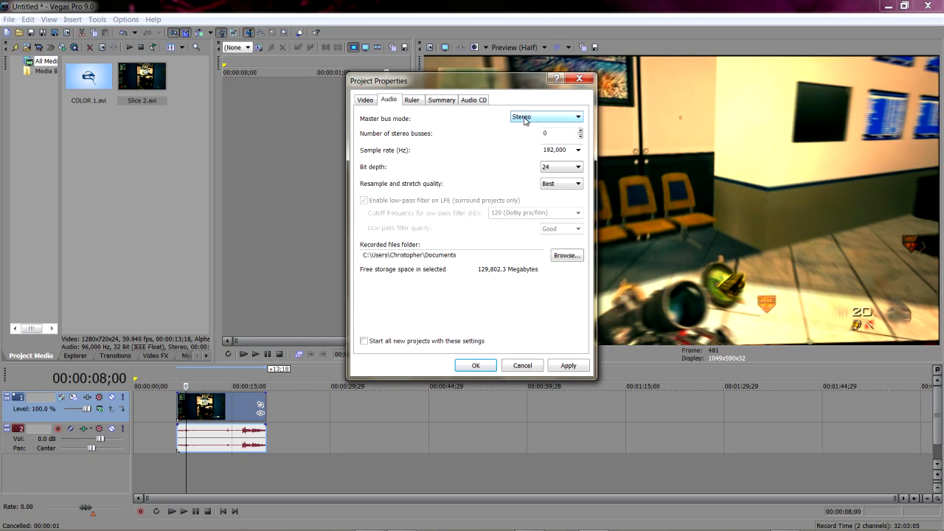
pyautogui.click(578, 117)
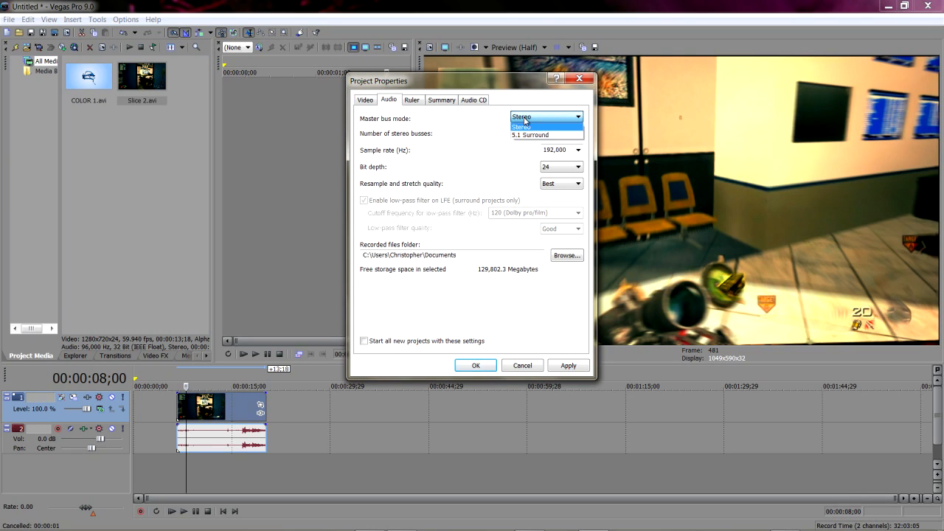
pyautogui.moveTo(527, 127)
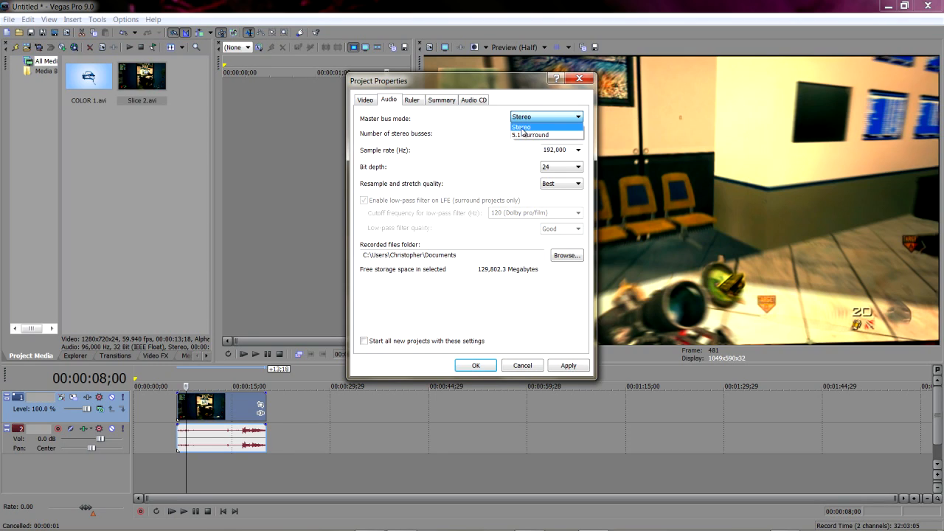
pyautogui.moveTo(531, 135)
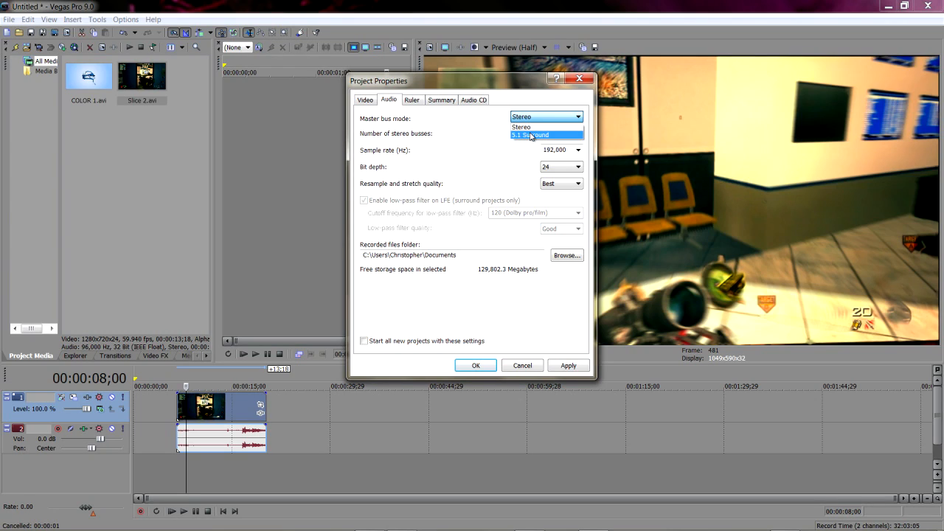
pyautogui.moveTo(529, 136)
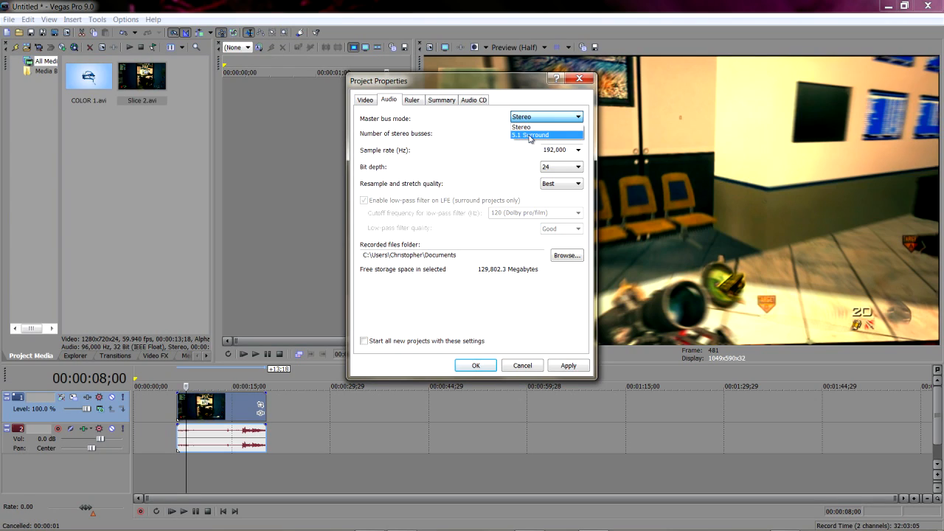
pyautogui.click(521, 127)
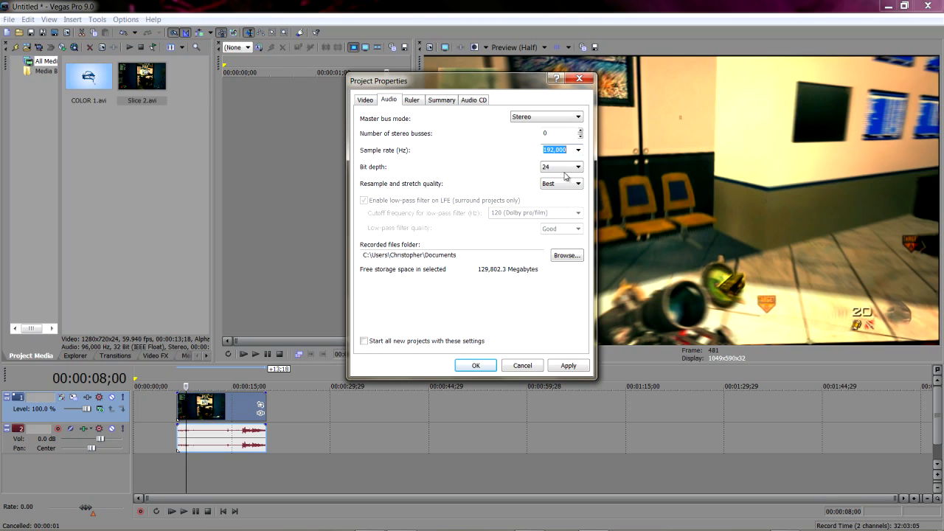
pyautogui.click(578, 166)
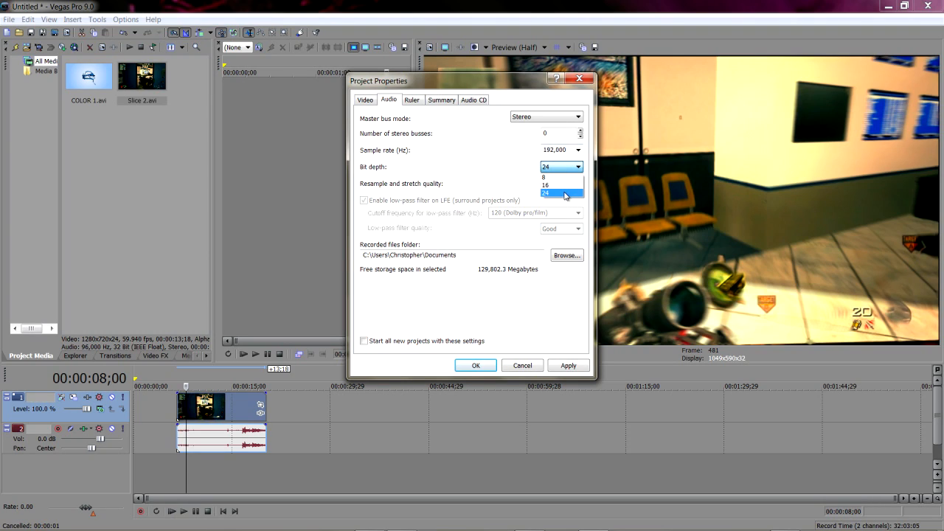
pyautogui.click(544, 192)
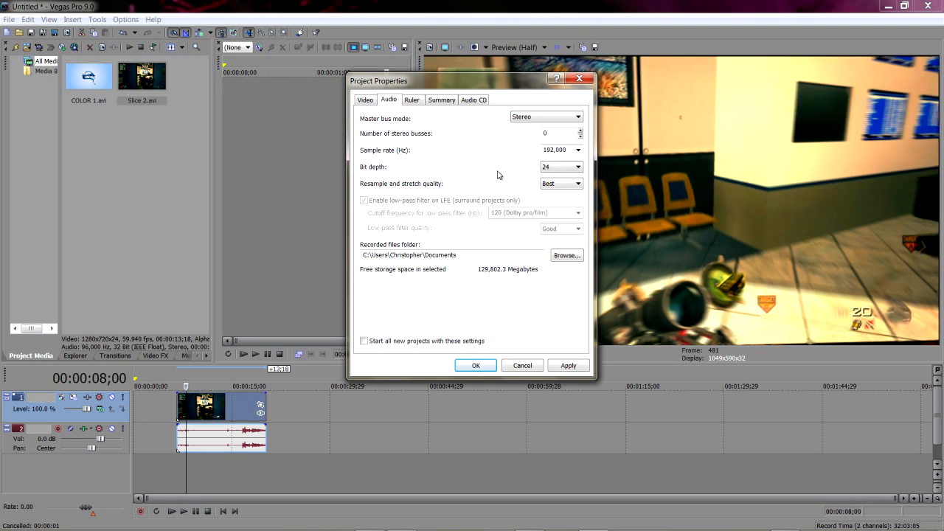
pyautogui.moveTo(496, 203)
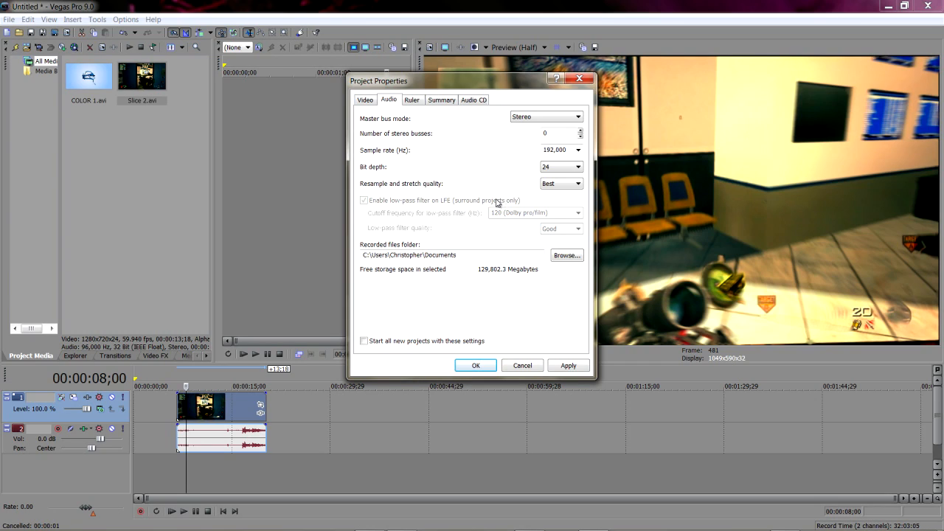
pyautogui.moveTo(475, 341)
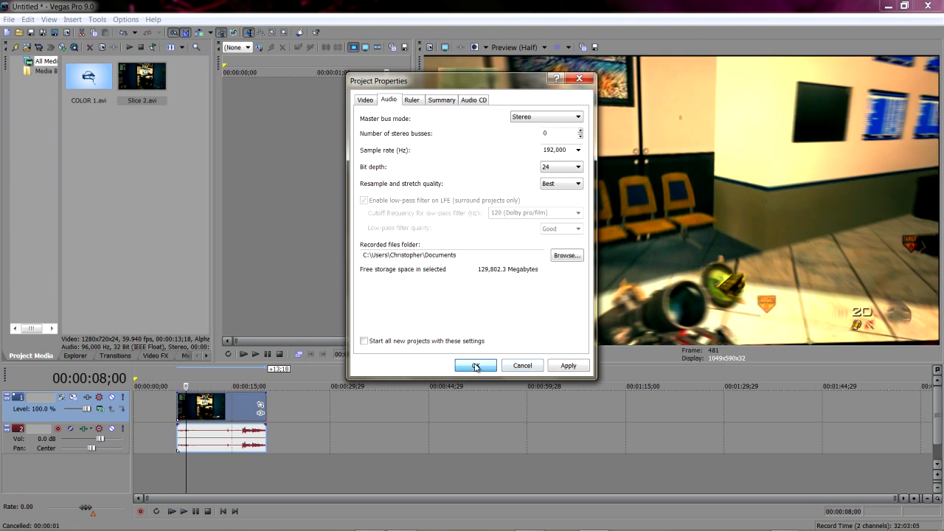
pyautogui.click(475, 365)
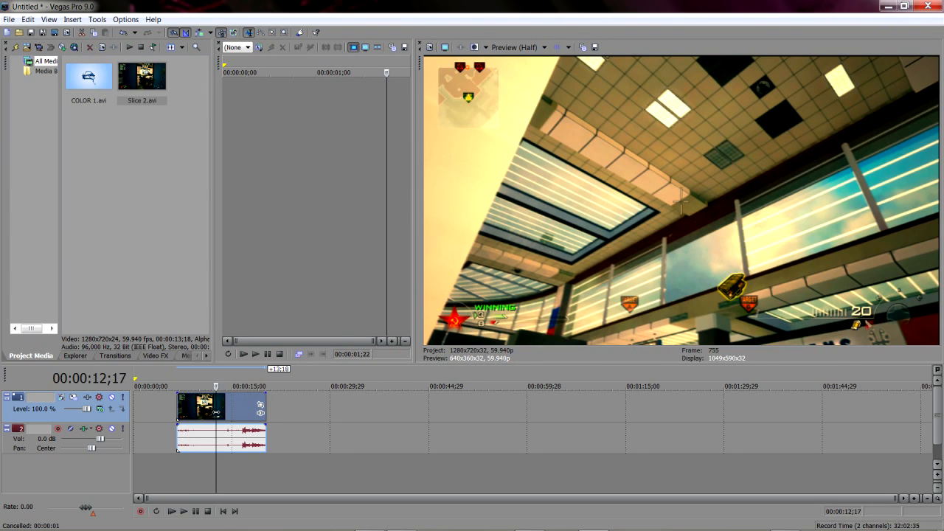
# Step: Turn on Disable resample and turn off Maintain aspect ratio in the Slice 2 event properties
pyautogui.rightClick(202, 406)
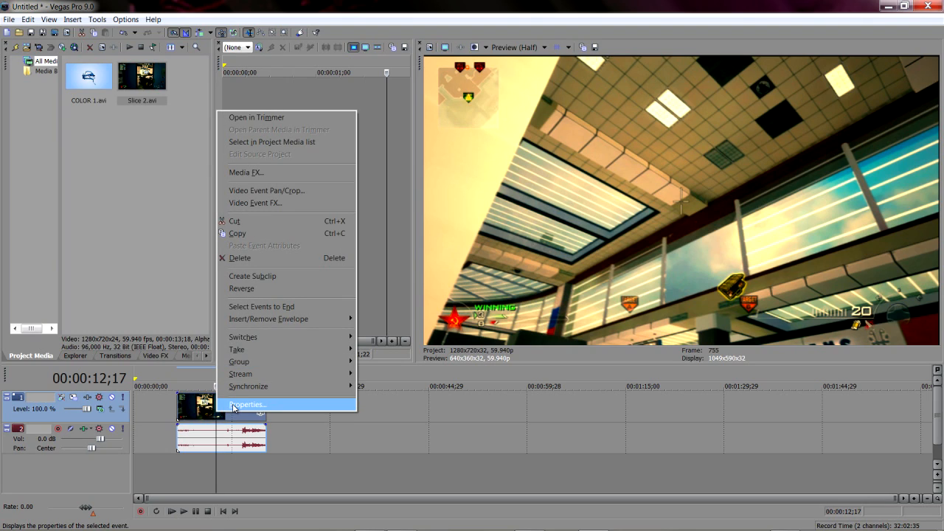
pyautogui.click(247, 404)
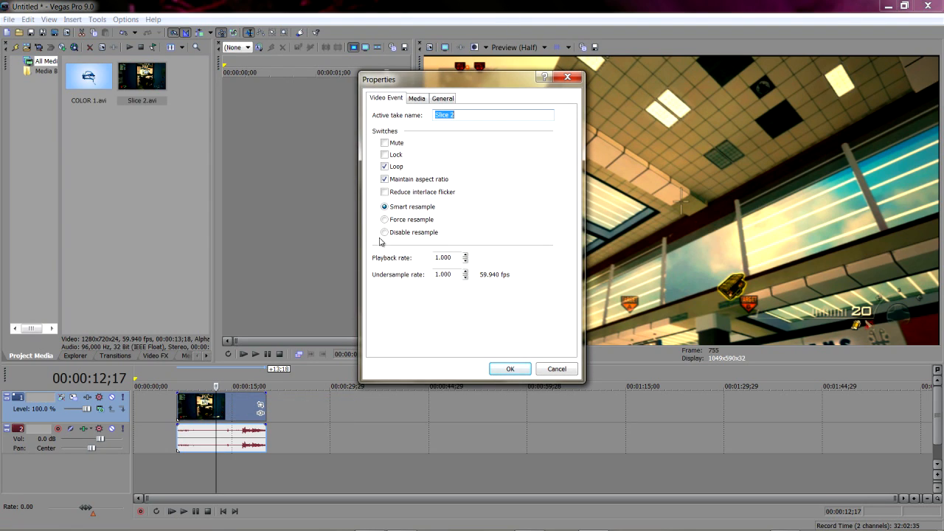
pyautogui.click(384, 232)
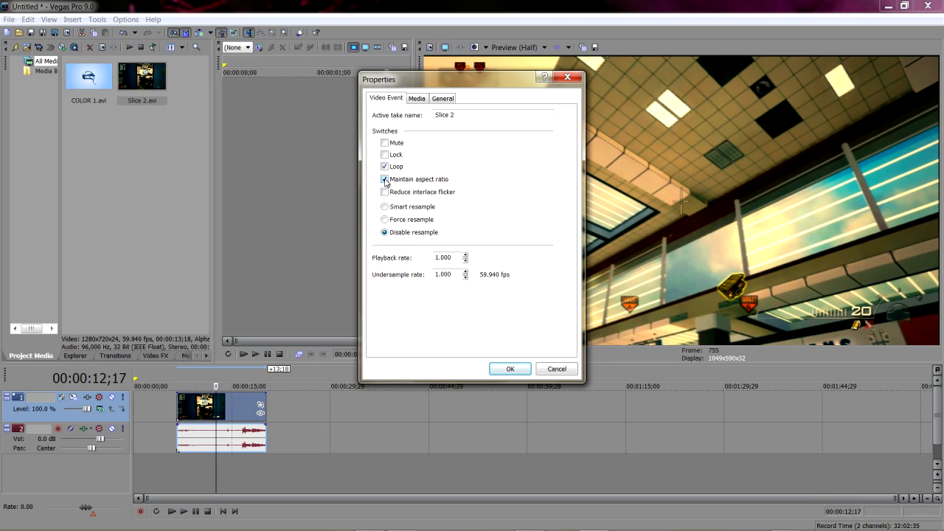
pyautogui.click(384, 179)
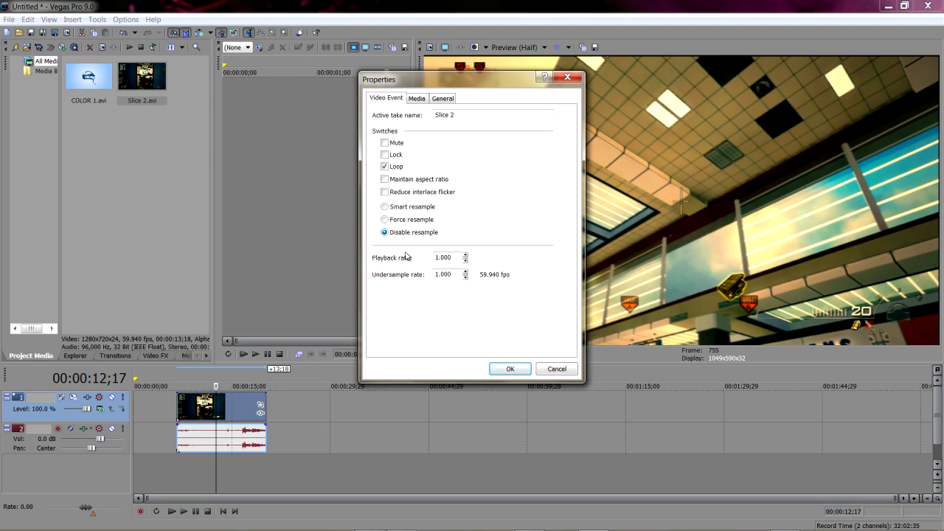
pyautogui.click(509, 369)
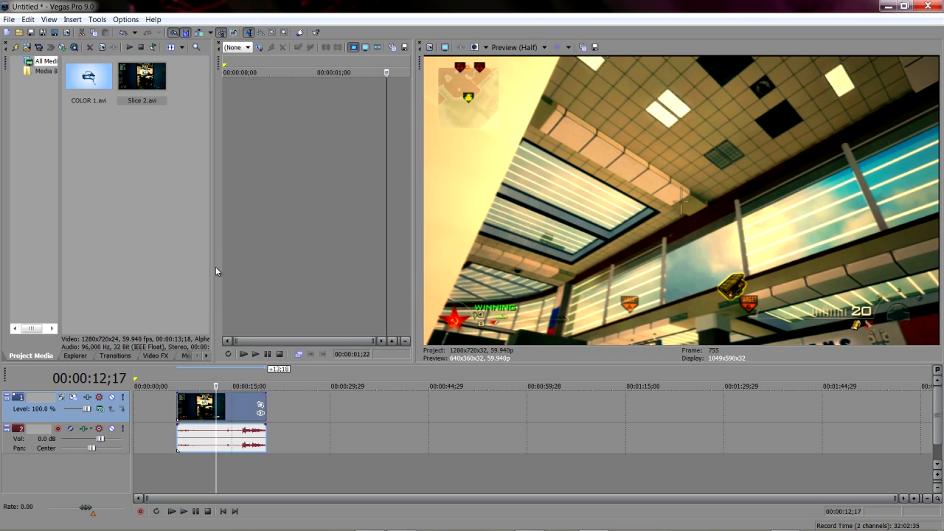
pyautogui.moveTo(129, 93)
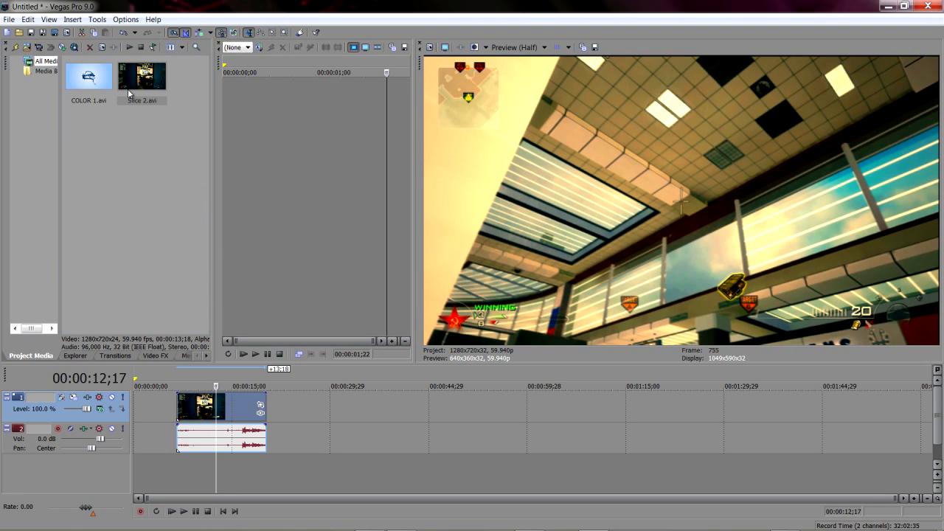
pyautogui.moveTo(189, 256)
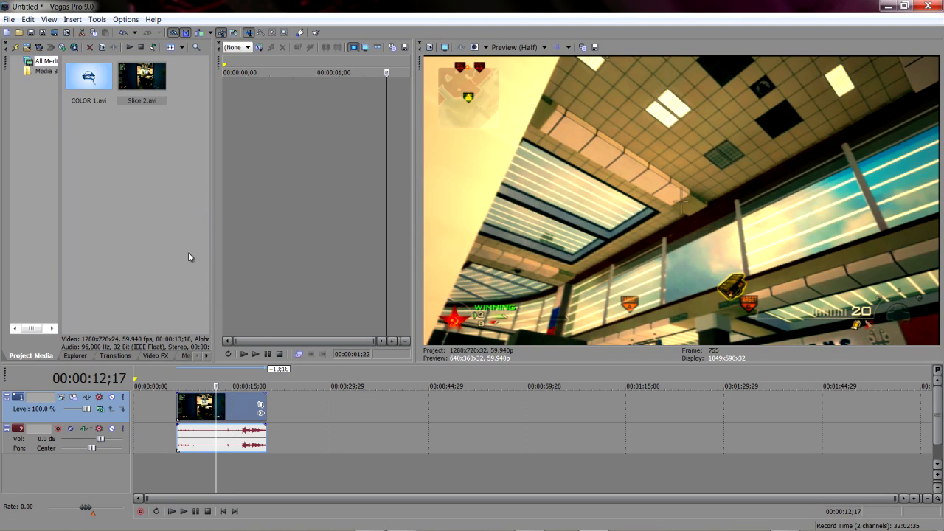
pyautogui.moveTo(346, 376)
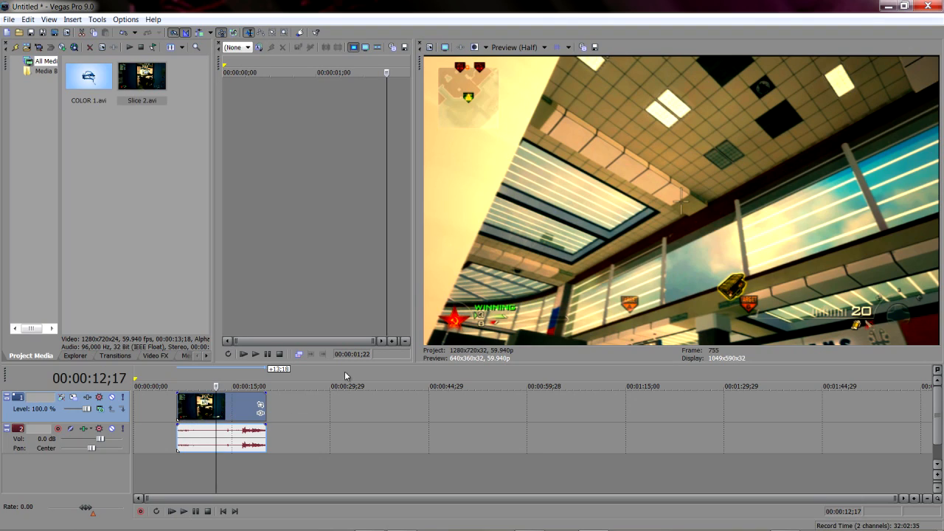
pyautogui.moveTo(679, 165)
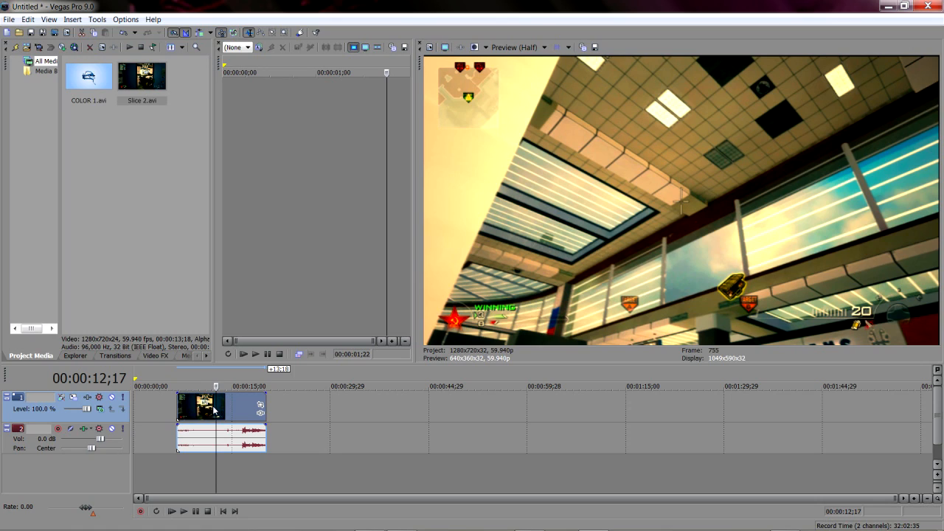
# Step: Open the Render As dialog for the project
pyautogui.click(235, 401)
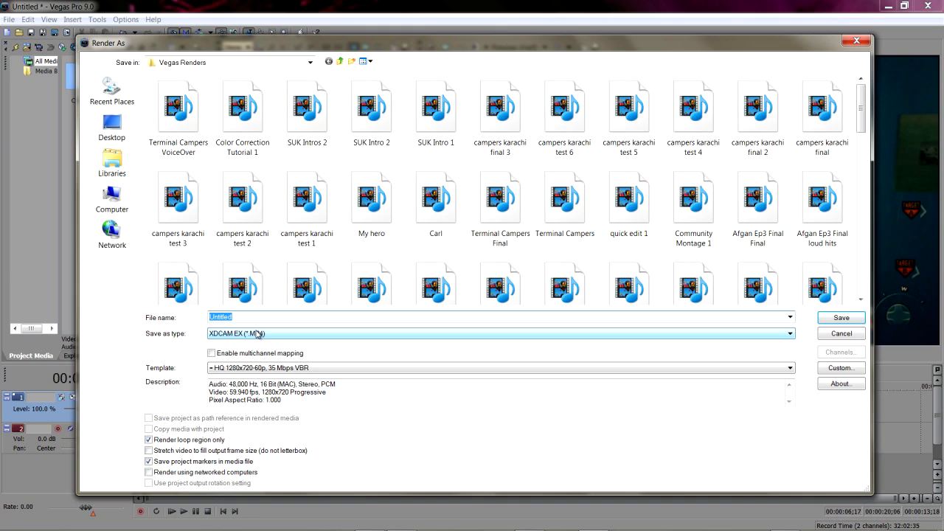
# Step: Choose XDCAM EX (*.MP4) as the Save as type
pyautogui.click(500, 333)
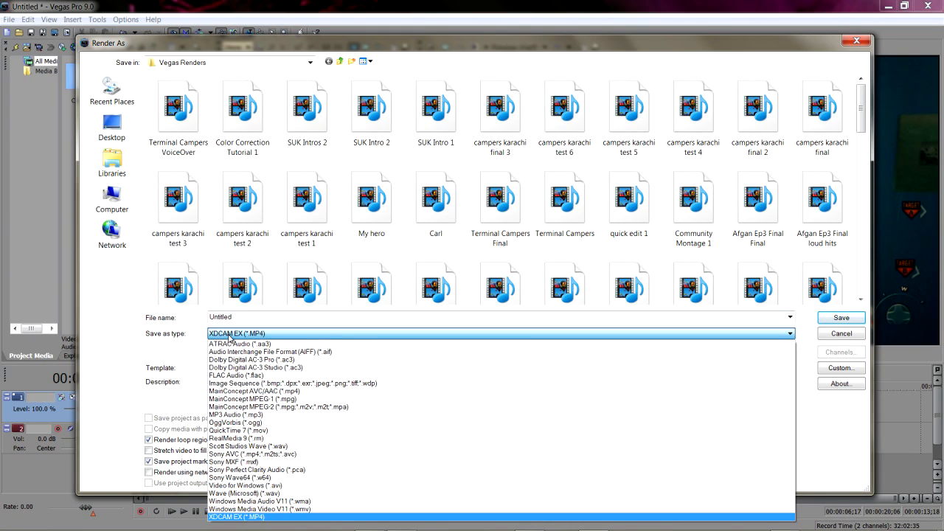
pyautogui.moveTo(237, 523)
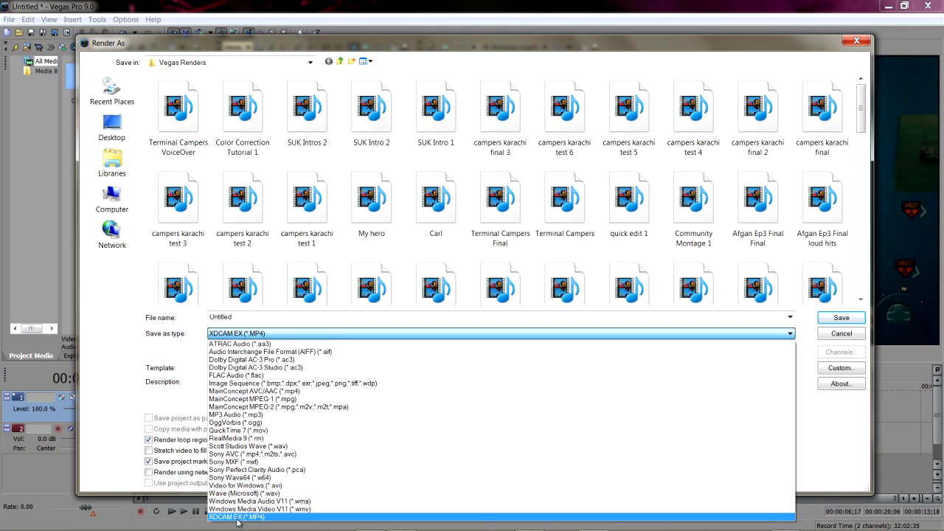
pyautogui.click(236, 516)
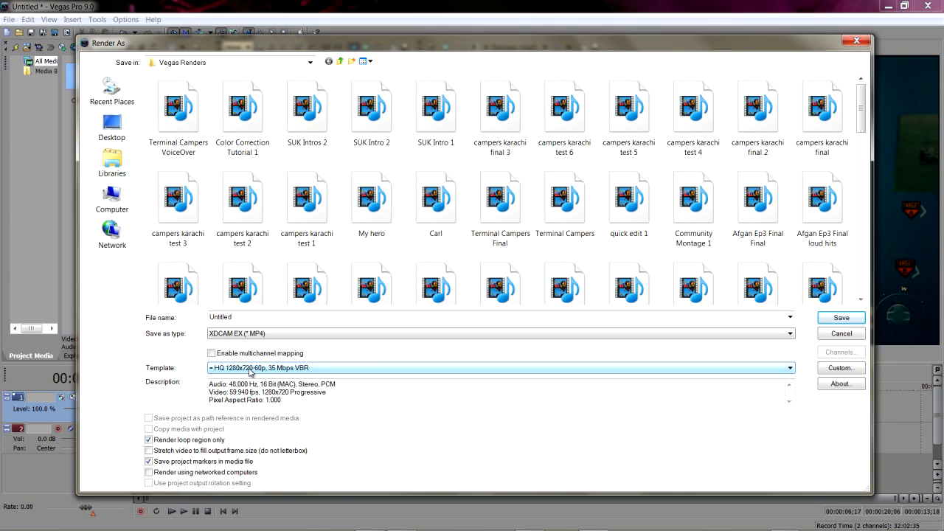
# Step: Select the HQ 1280x720-60p, 35 Mbps VBR render template
pyautogui.click(789, 367)
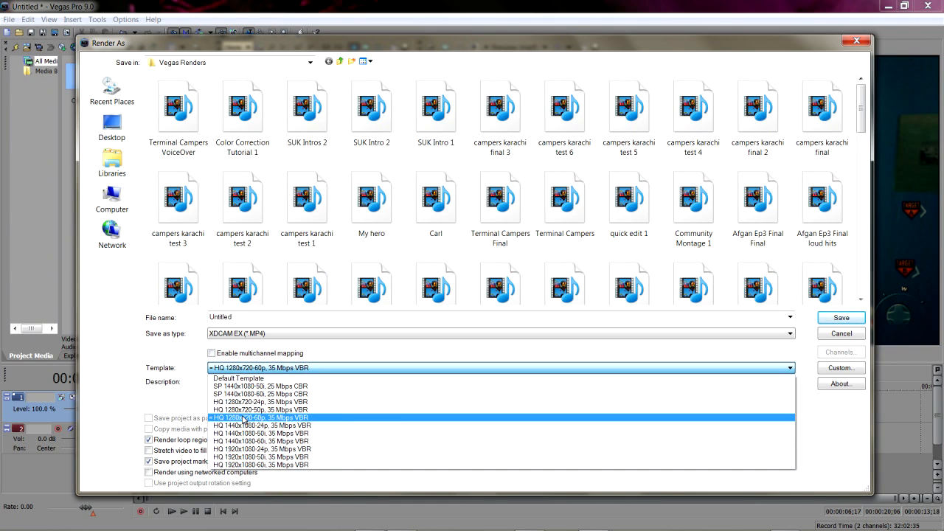
pyautogui.moveTo(259, 423)
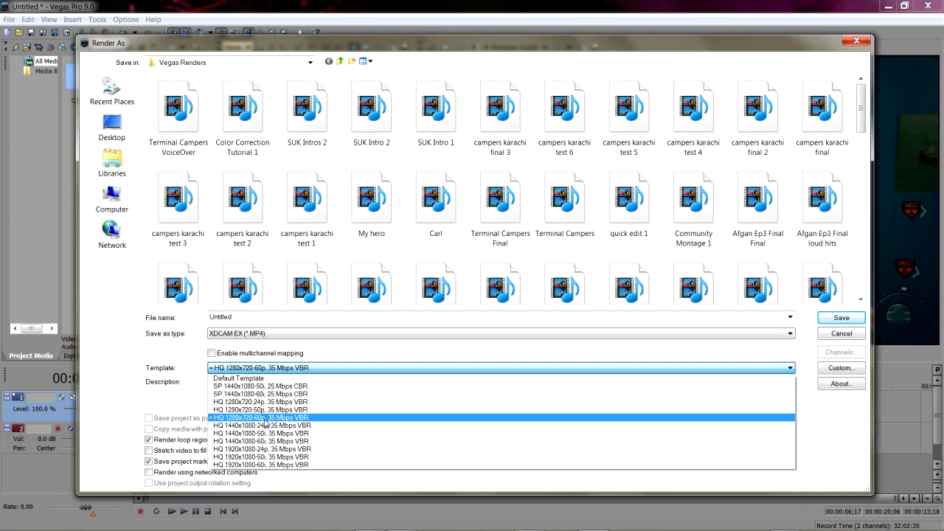
pyautogui.moveTo(263, 422)
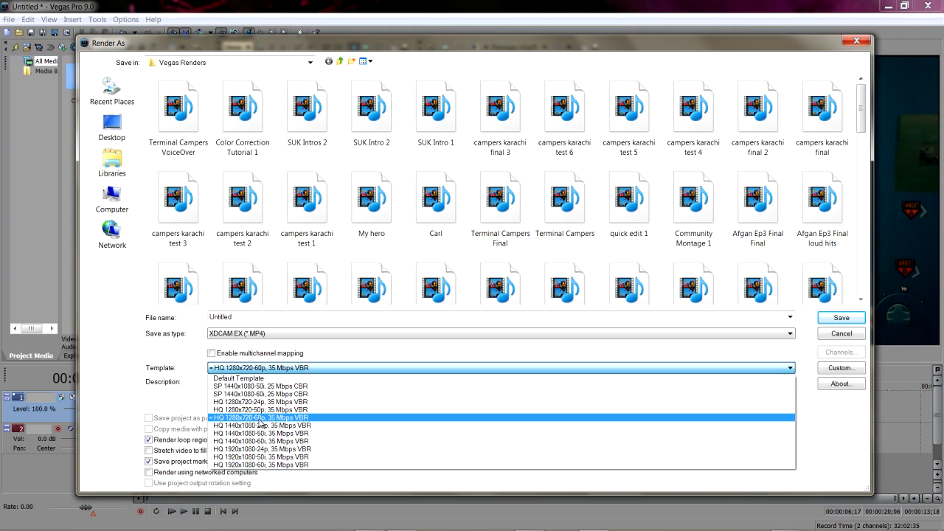
pyautogui.moveTo(266, 424)
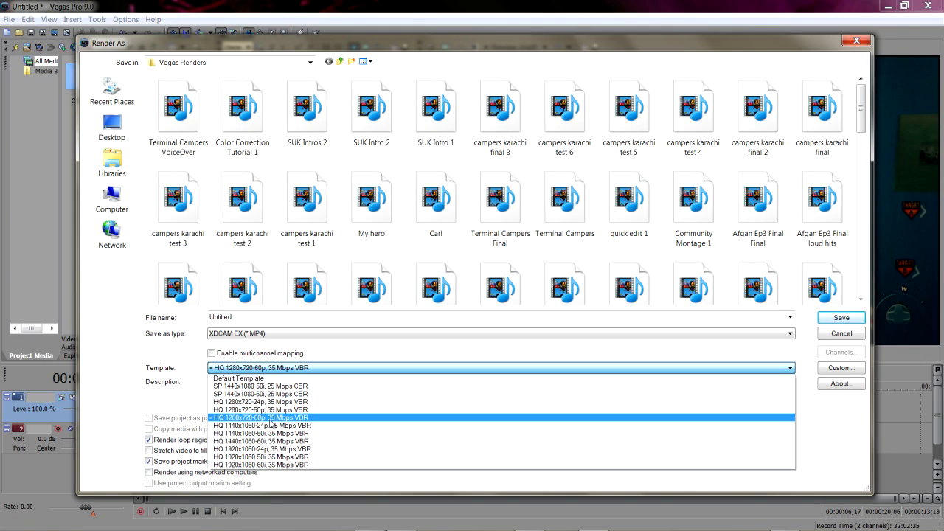
pyautogui.click(259, 417)
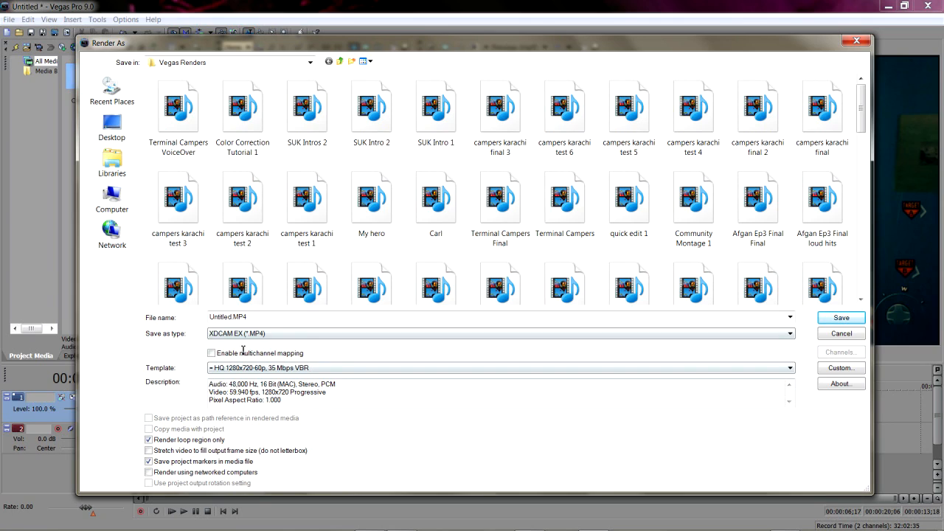
# Step: Reselect XDCAM EX (*.MP4) as the format, then cancel the Render As dialog
pyautogui.click(788, 333)
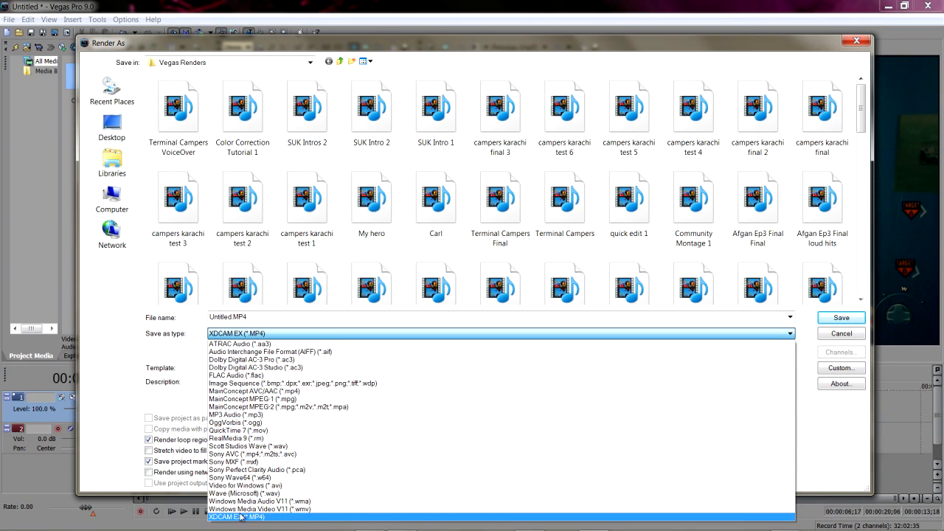
pyautogui.click(234, 516)
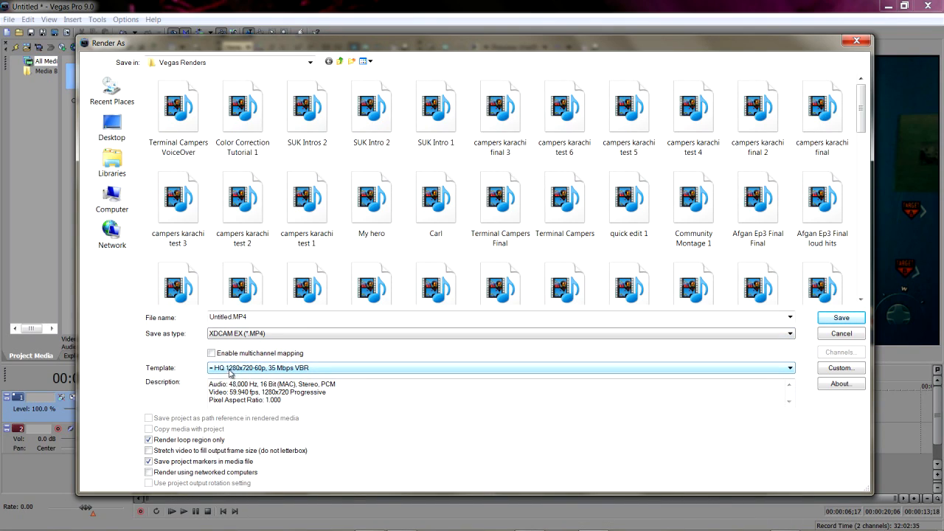
pyautogui.moveTo(267, 375)
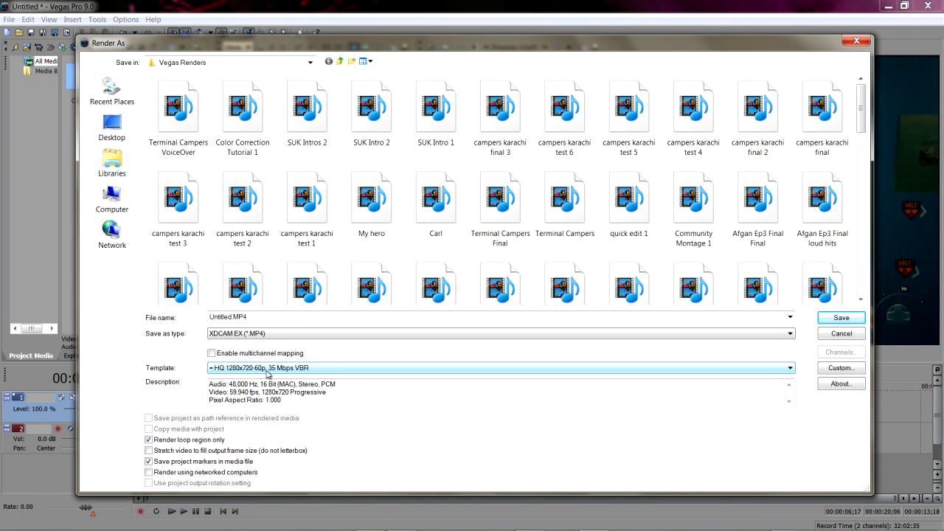
pyautogui.moveTo(825, 330)
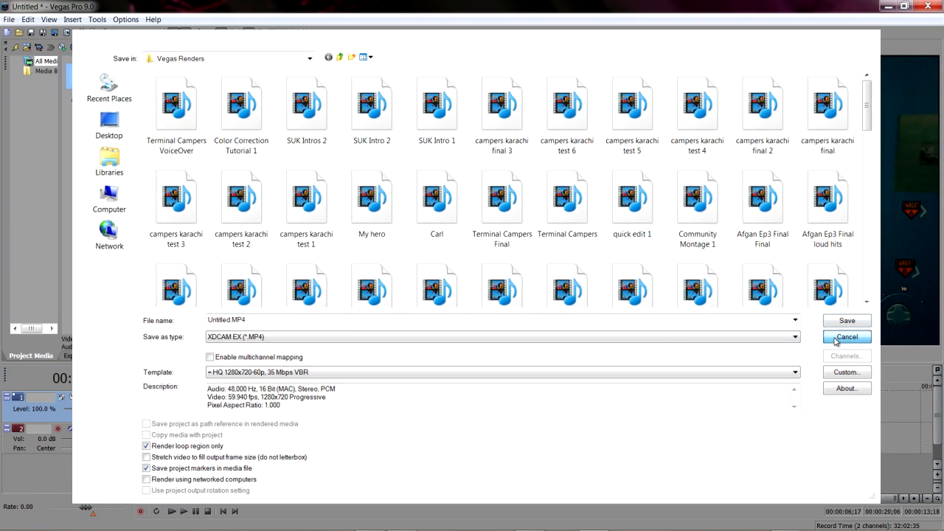
pyautogui.click(846, 336)
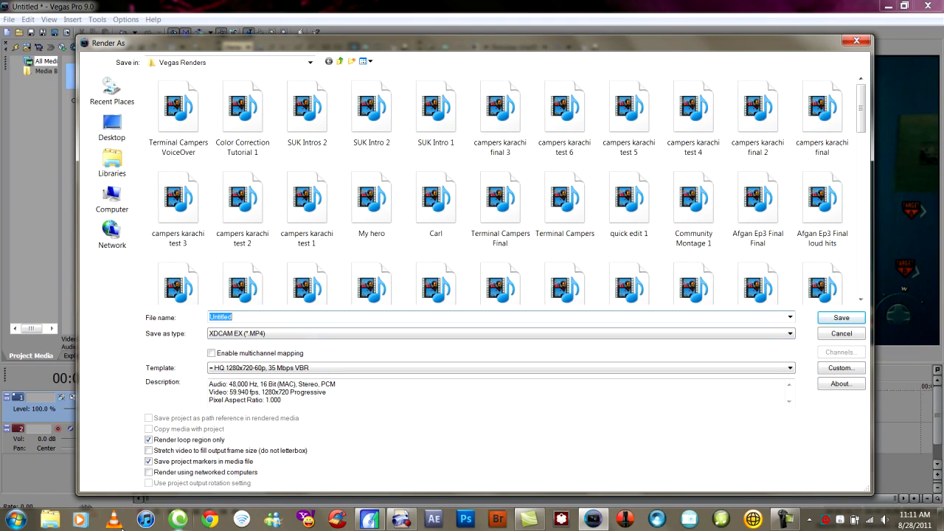
pyautogui.moveTo(114, 523)
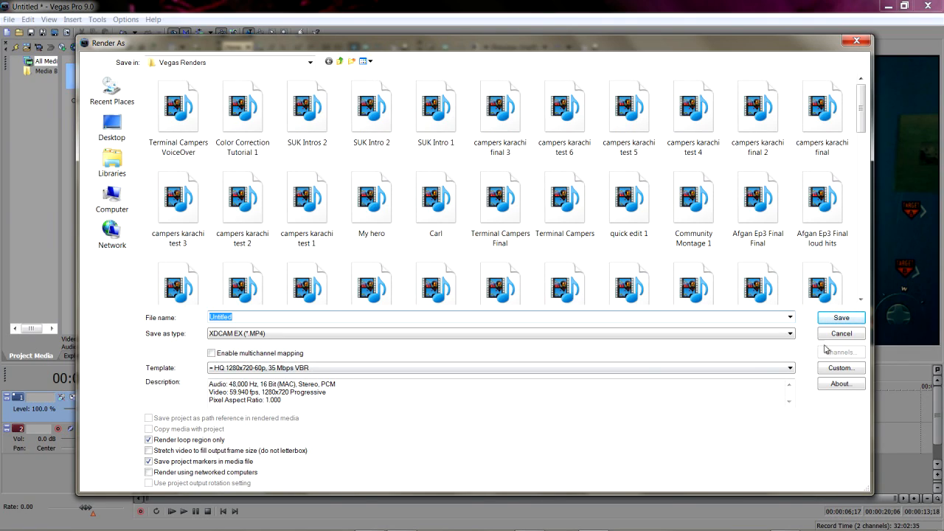
# Step: Cancel the reopened Render As dialog after checking its format and template
pyautogui.click(841, 333)
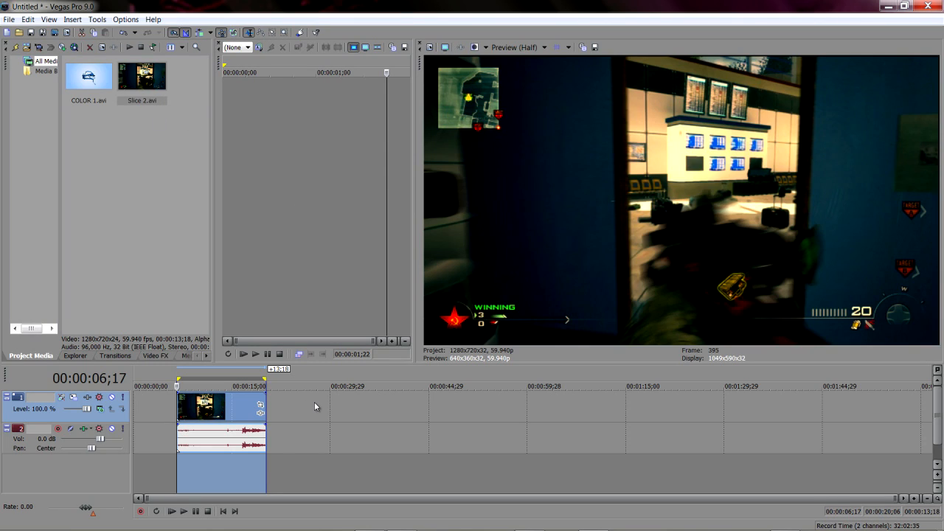
pyautogui.moveTo(291, 239)
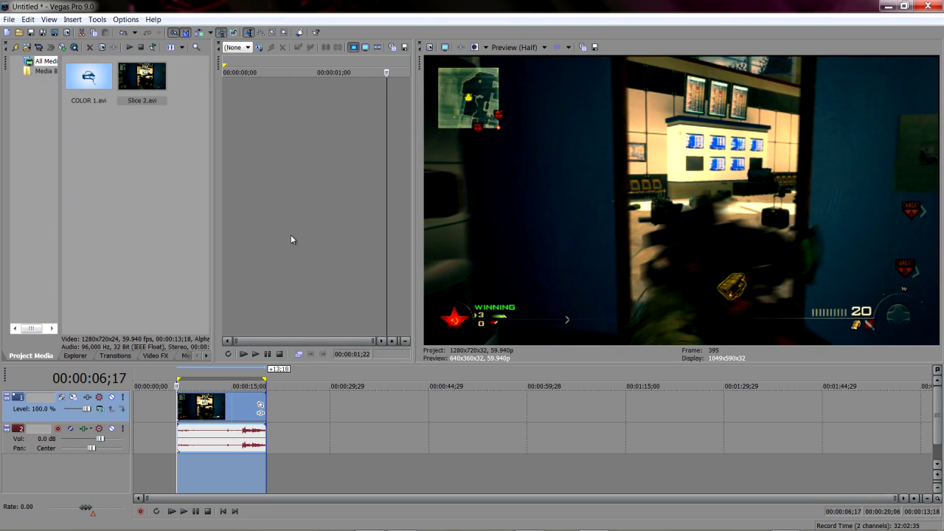
pyautogui.moveTo(266, 326)
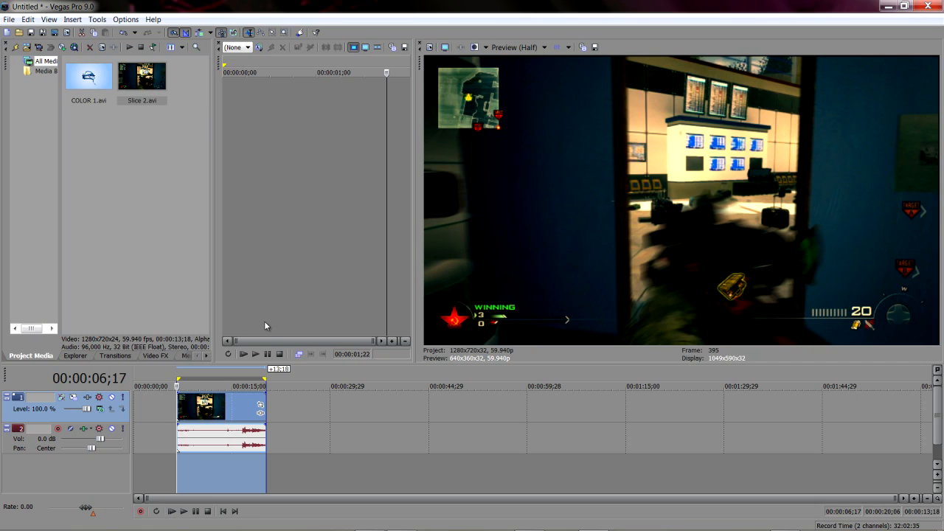
pyautogui.moveTo(280, 226)
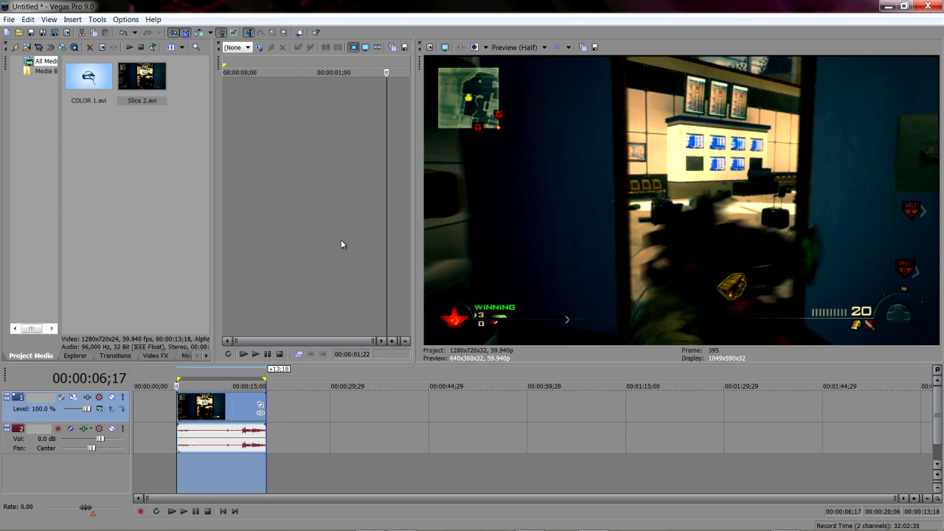
pyautogui.moveTo(356, 455)
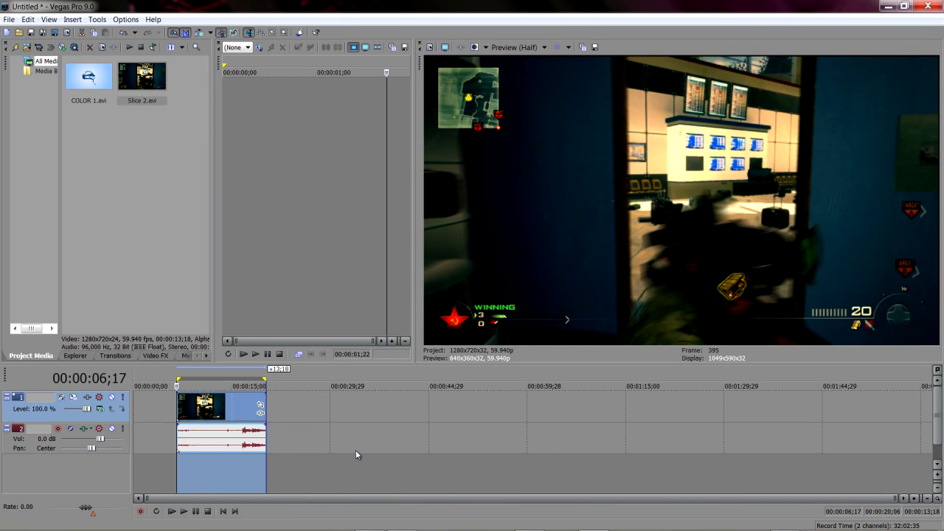